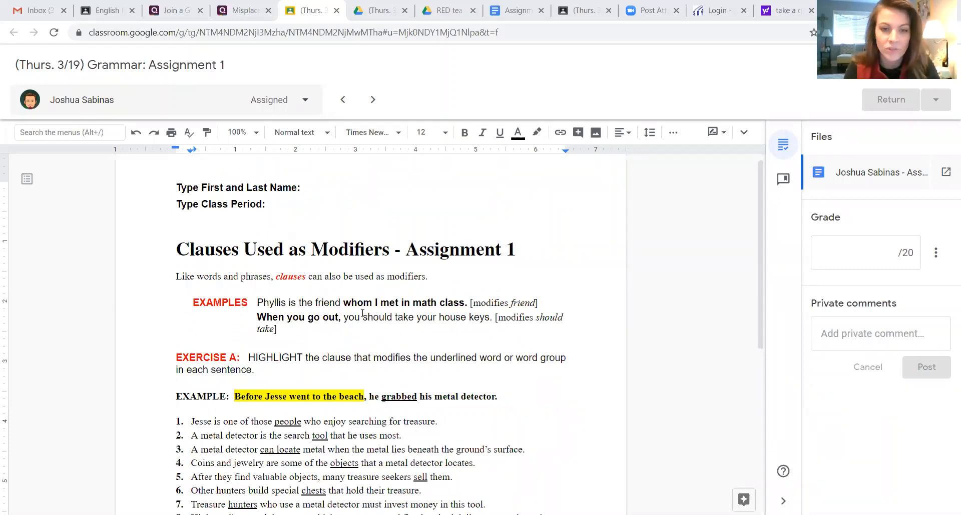
Highlight the item 1 clause 'who enjoy searching for treasure.' in yellow
{"action": "scroll", "scroll_direction": "down", "scroll_amount": 3}
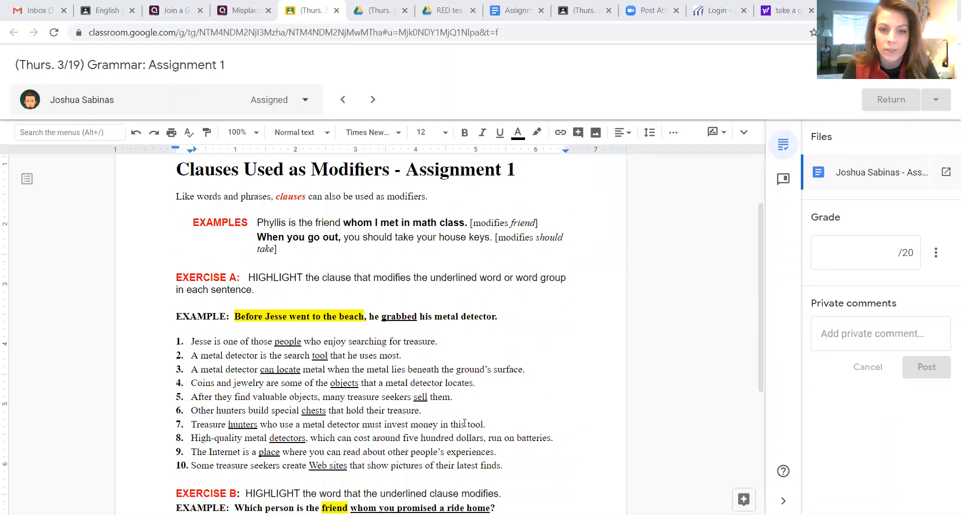
{"action": "scroll", "scroll_direction": "down", "scroll_amount": 3}
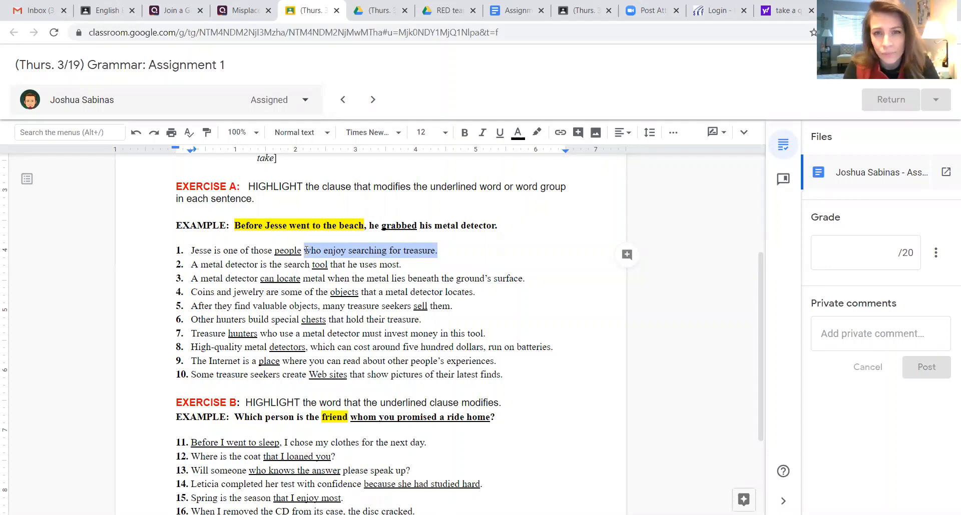
{"action": "mouse_move", "coordinate": [562, 236]}
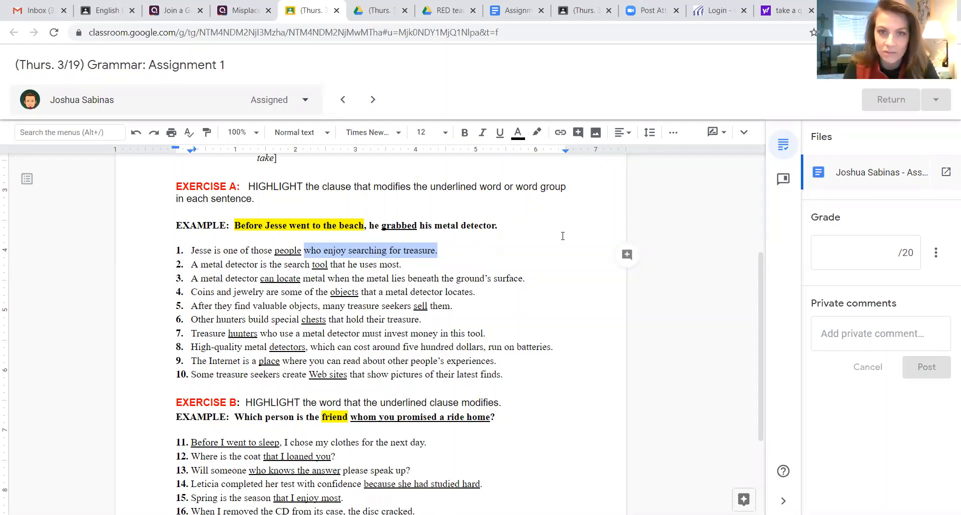
{"action": "mouse_move", "coordinate": [537, 132]}
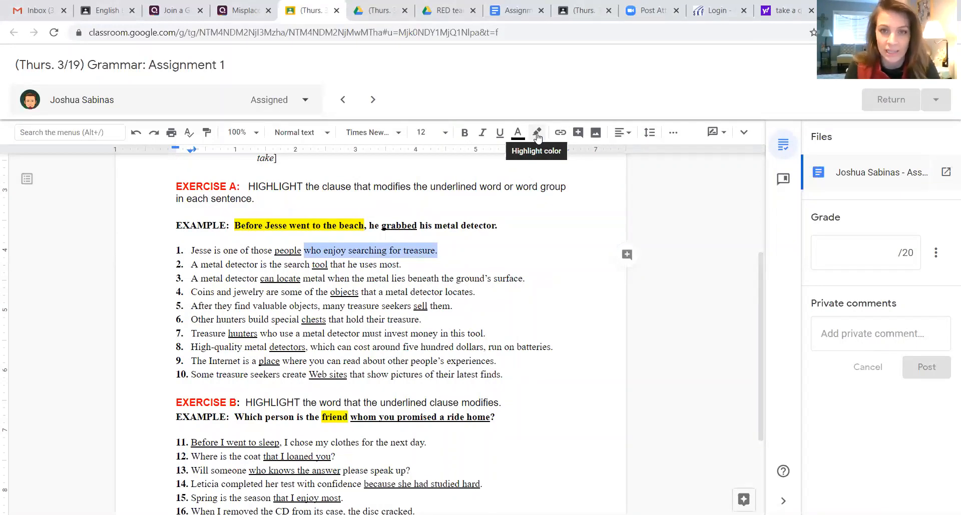
{"action": "left_click", "coordinate": [536, 133]}
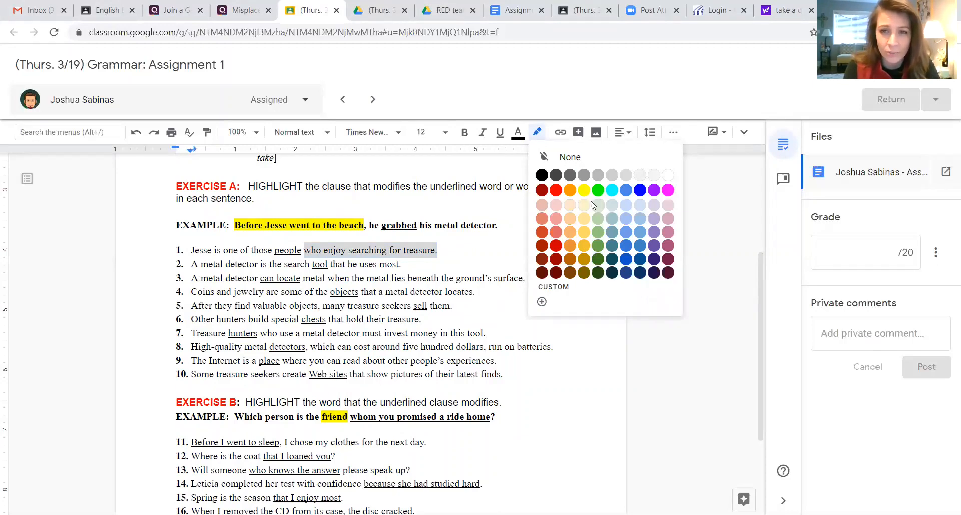
{"action": "left_click", "coordinate": [582, 190]}
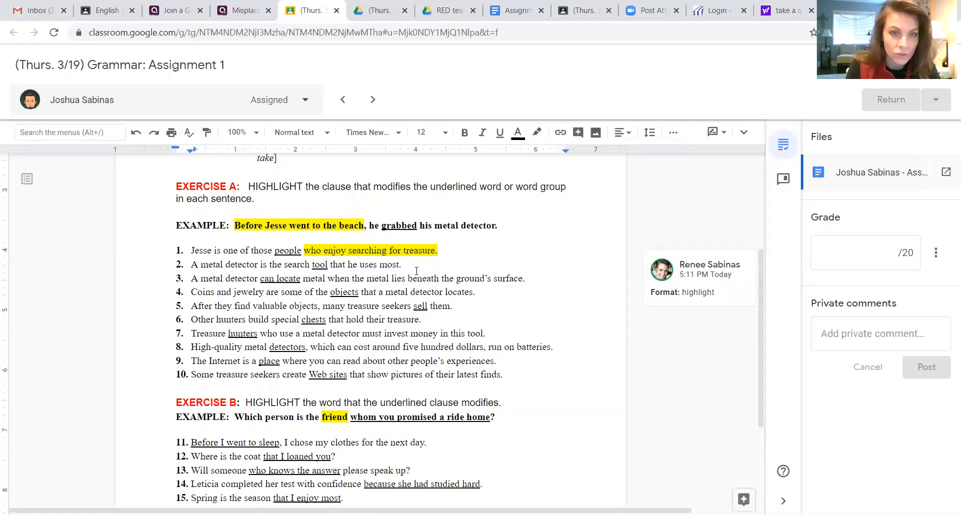
Select and highlight the item 2 clause 'that he uses most.' in yellow
{"action": "left_click_drag", "start_coordinate": [365, 264], "coordinate": [401, 264]}
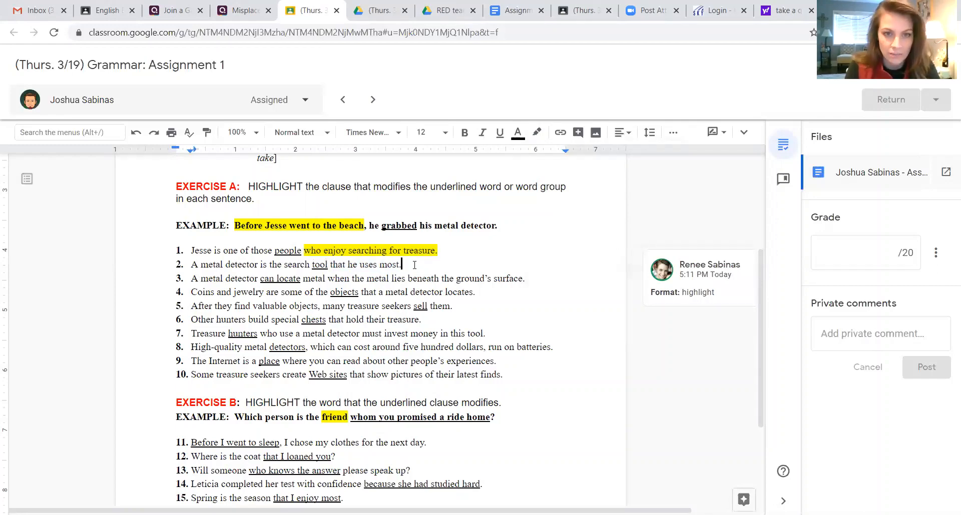
{"action": "left_click_drag", "start_coordinate": [330, 265], "coordinate": [401, 264]}
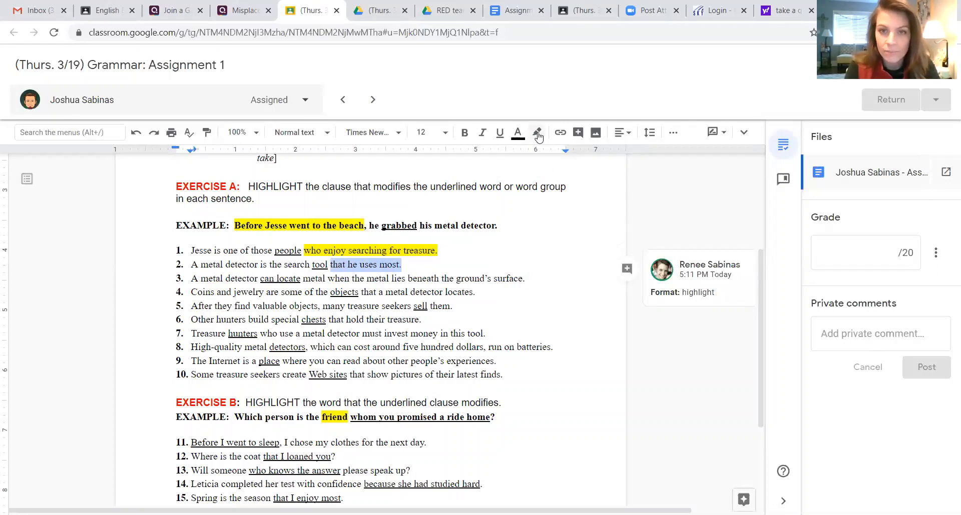
{"action": "left_click", "coordinate": [537, 132]}
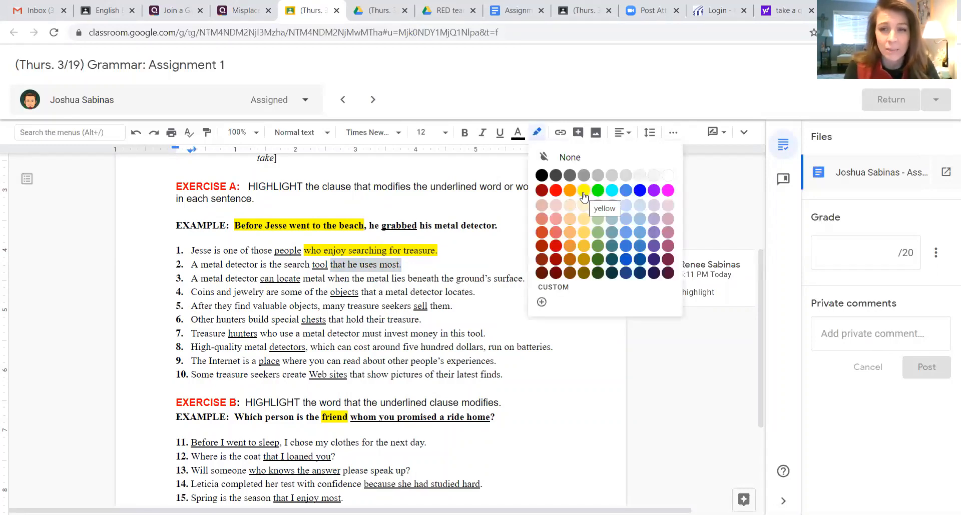
{"action": "left_click", "coordinate": [583, 191]}
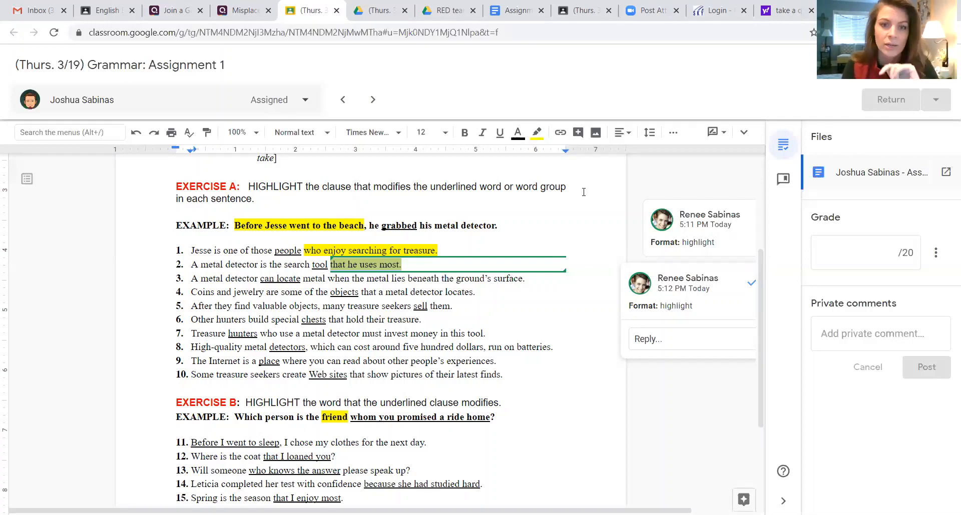
{"action": "mouse_move", "coordinate": [520, 379]}
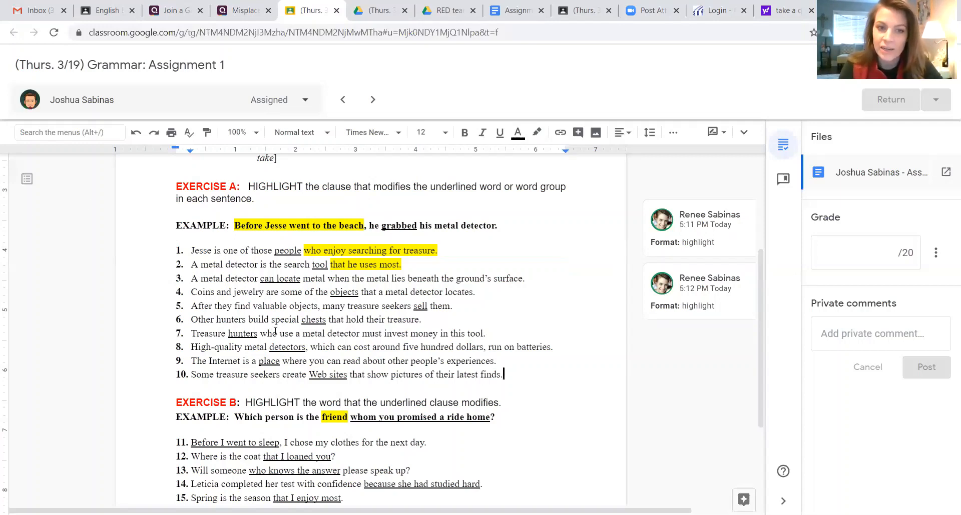
{"action": "mouse_move", "coordinate": [418, 289]}
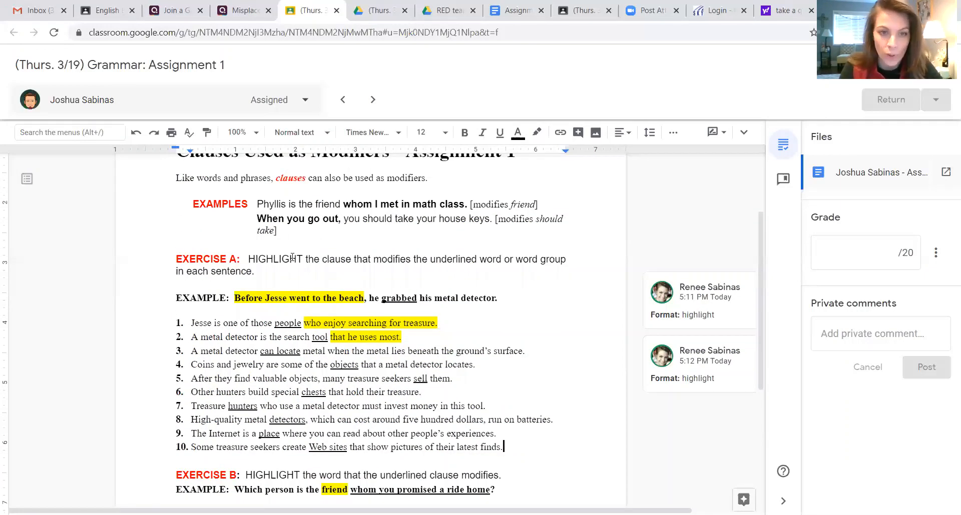
{"action": "mouse_move", "coordinate": [339, 341]}
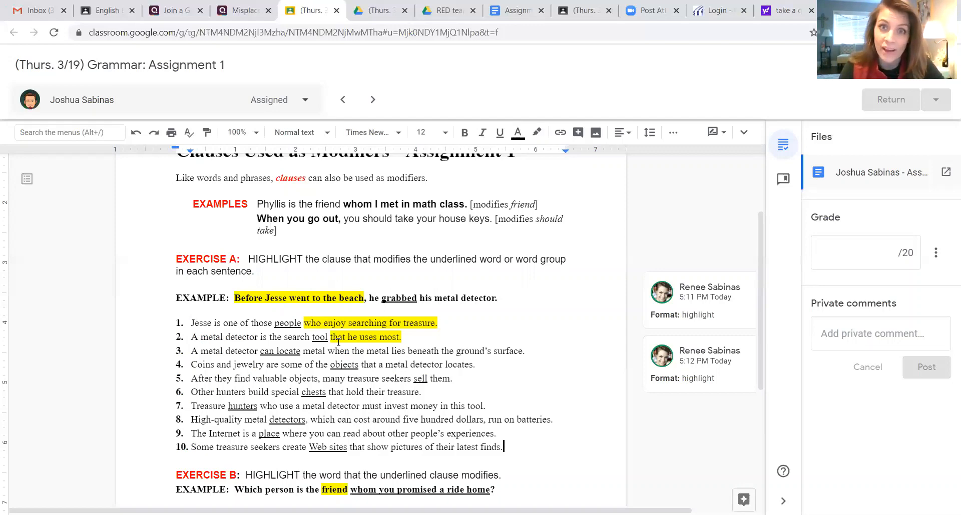
{"action": "scroll", "scroll_direction": "down", "scroll_amount": 3}
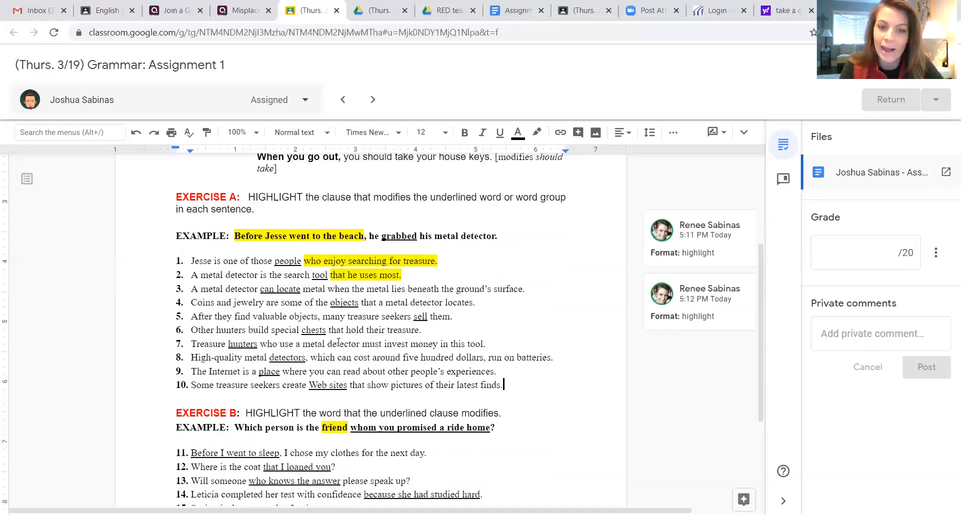
{"action": "scroll", "scroll_direction": "down", "scroll_amount": 3}
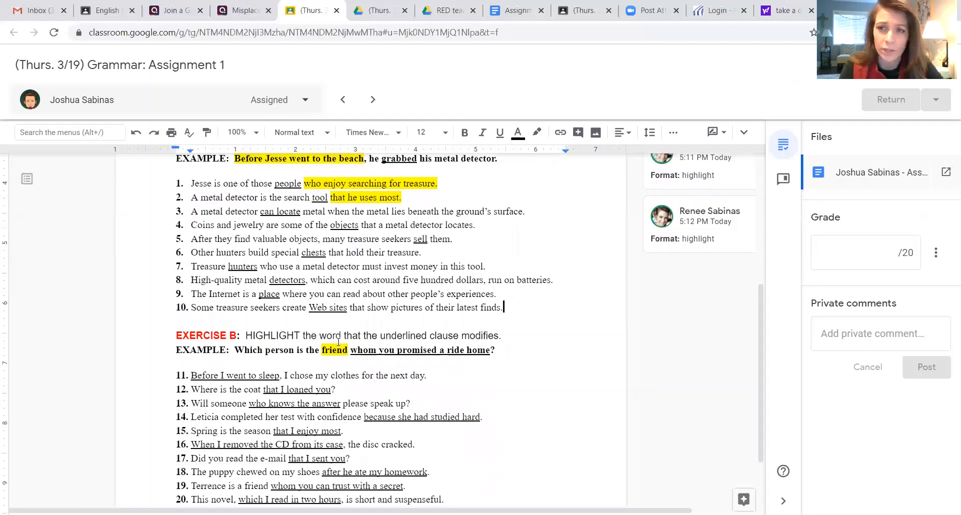
Select the word 'chose' in item 11 of Exercise B and highlight it yellow
{"action": "scroll", "scroll_direction": "down", "scroll_amount": 3}
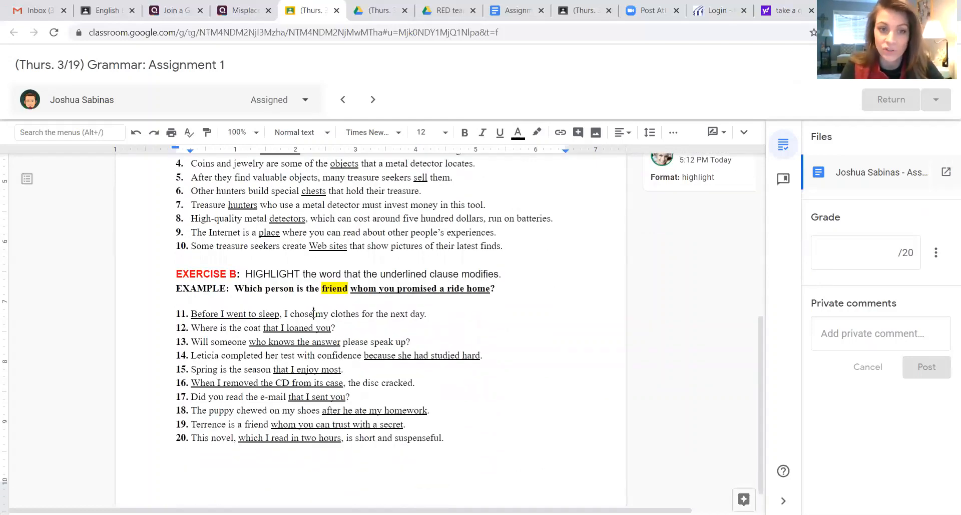
{"action": "double_click", "coordinate": [301, 314]}
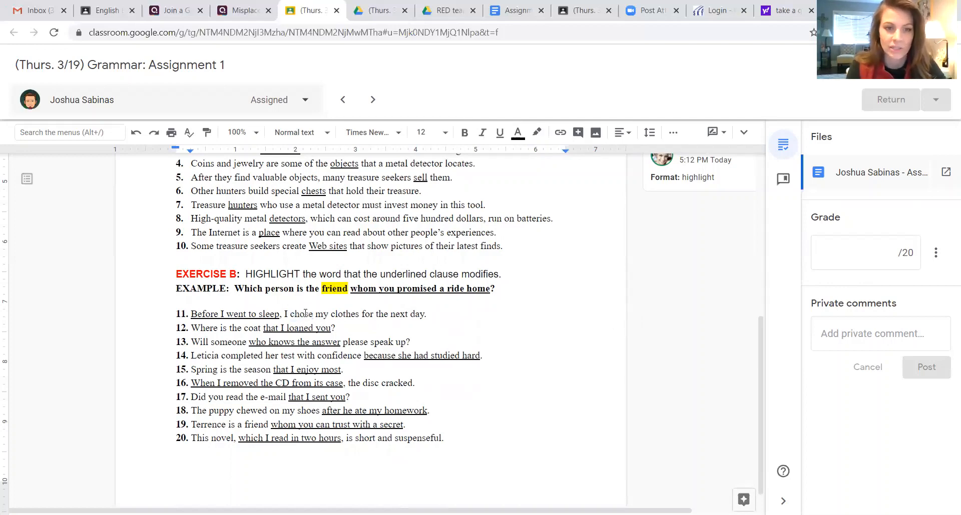
{"action": "double_click", "coordinate": [300, 314]}
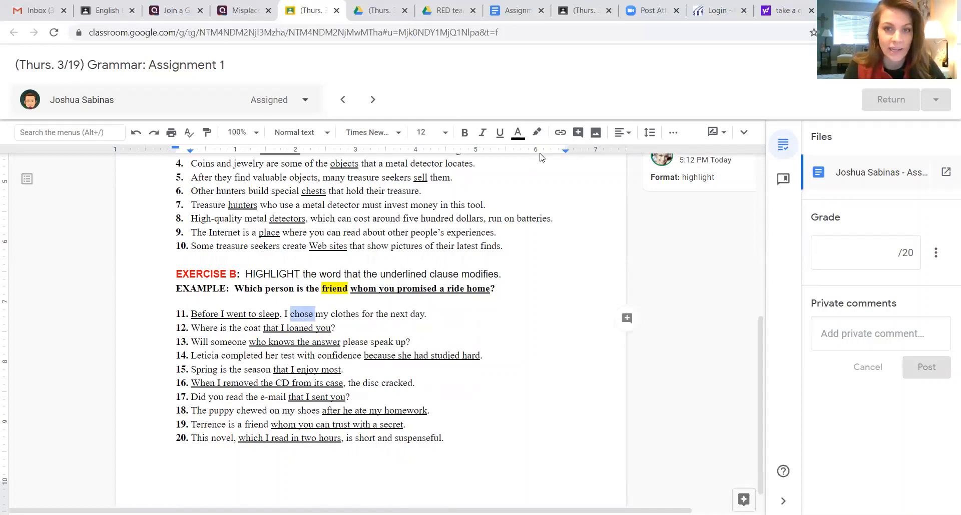
{"action": "mouse_move", "coordinate": [535, 133]}
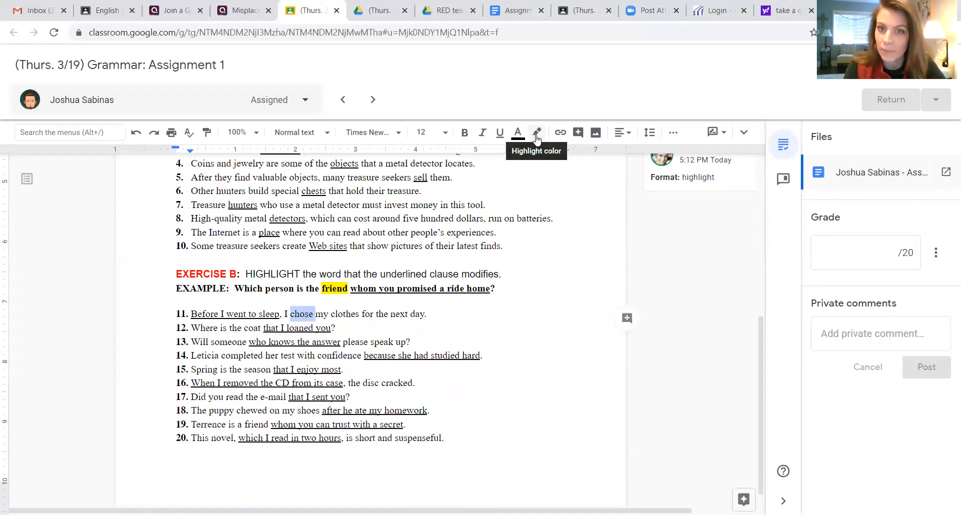
{"action": "left_click", "coordinate": [535, 133]}
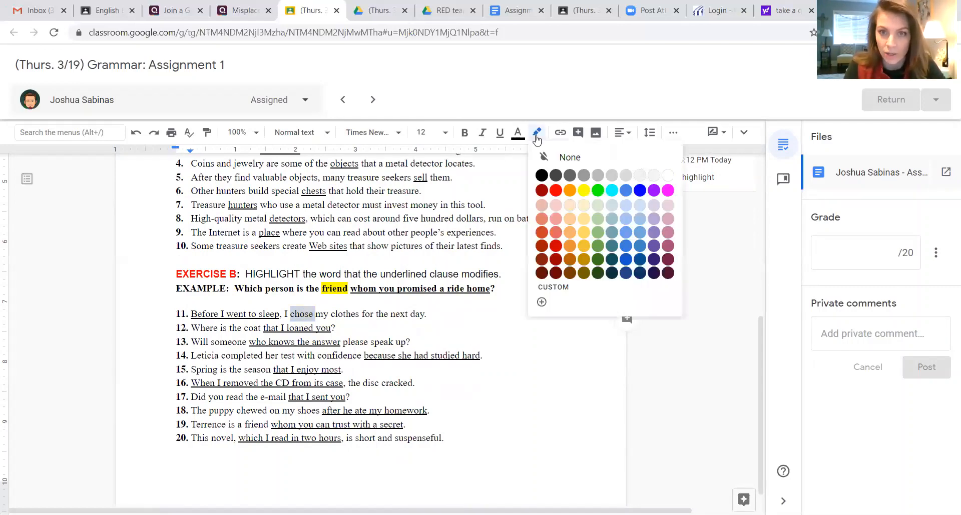
{"action": "left_click", "coordinate": [569, 191]}
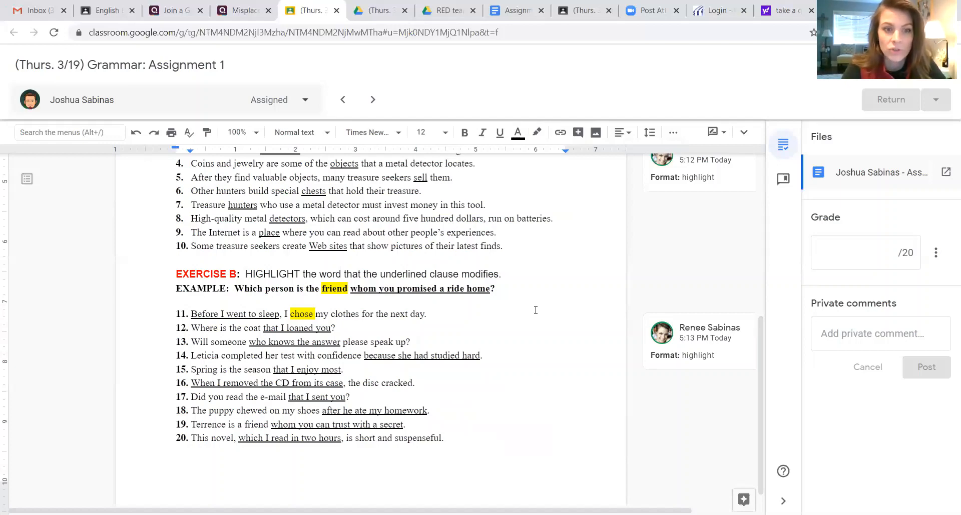
{"action": "mouse_move", "coordinate": [249, 333]}
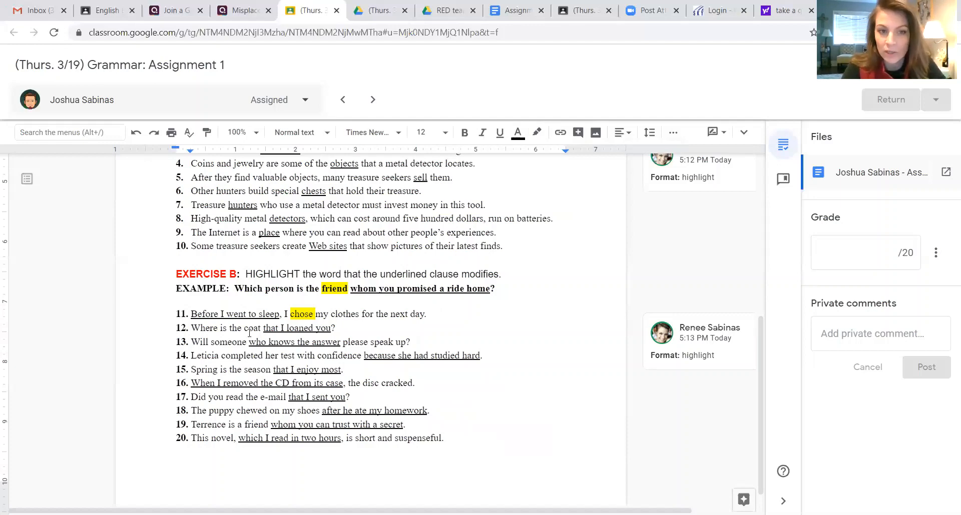